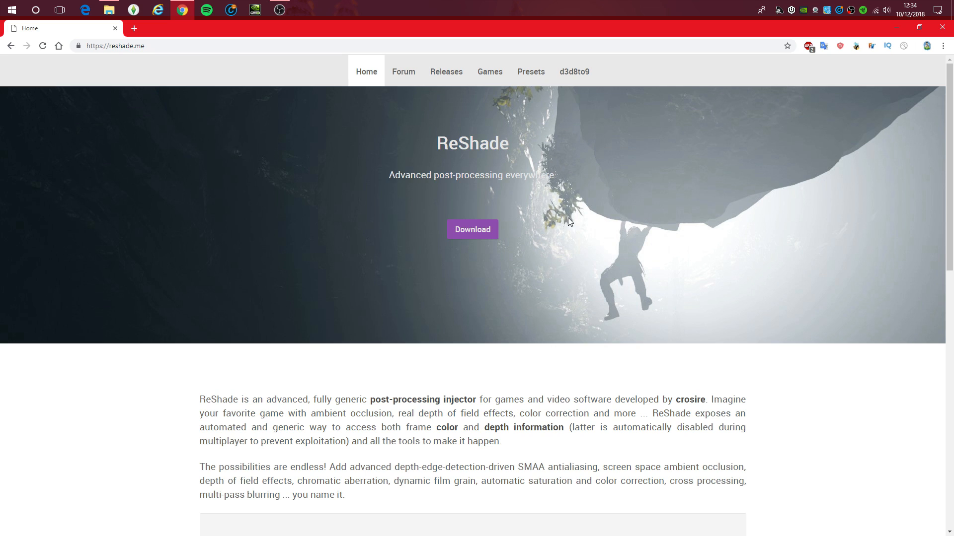
mouse_move(669, 255)
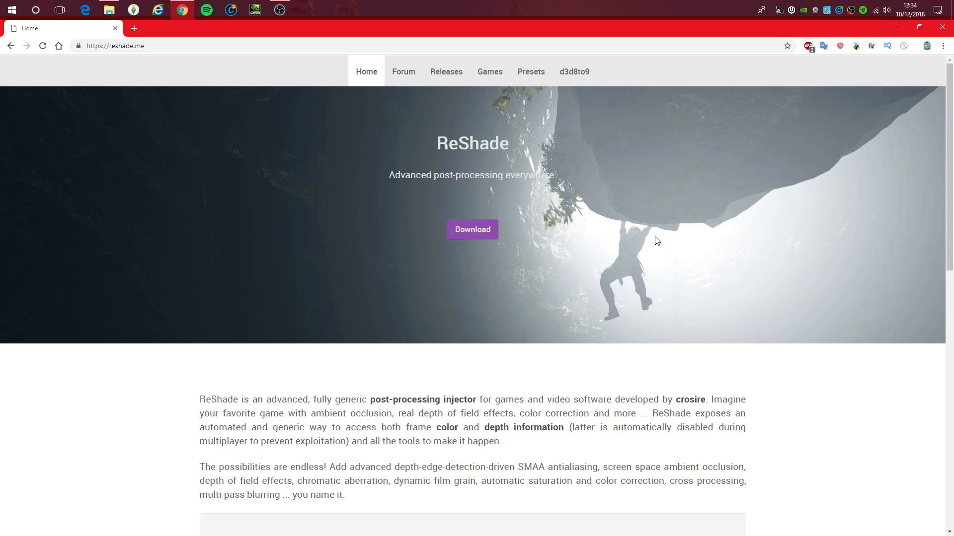
mouse_move(219, 42)
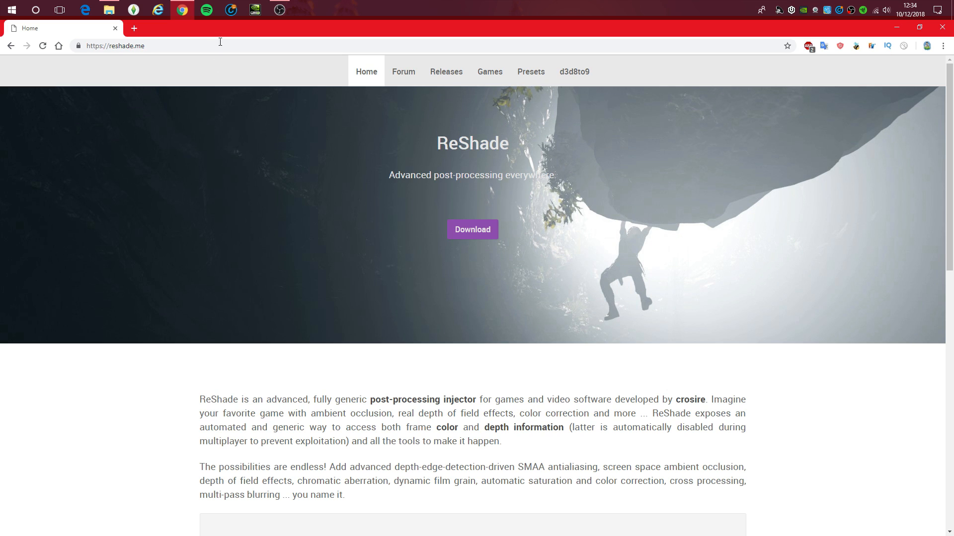
mouse_move(54, 180)
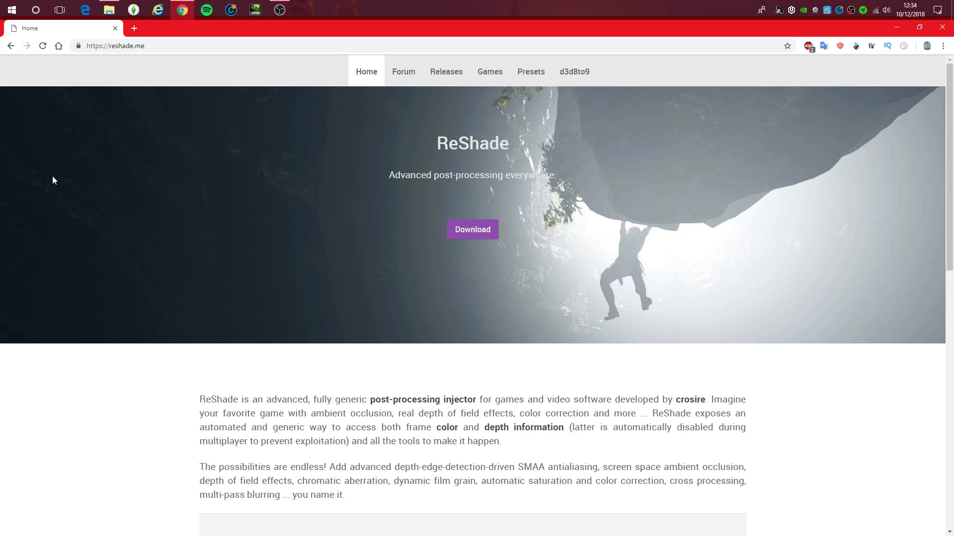
mouse_move(703, 208)
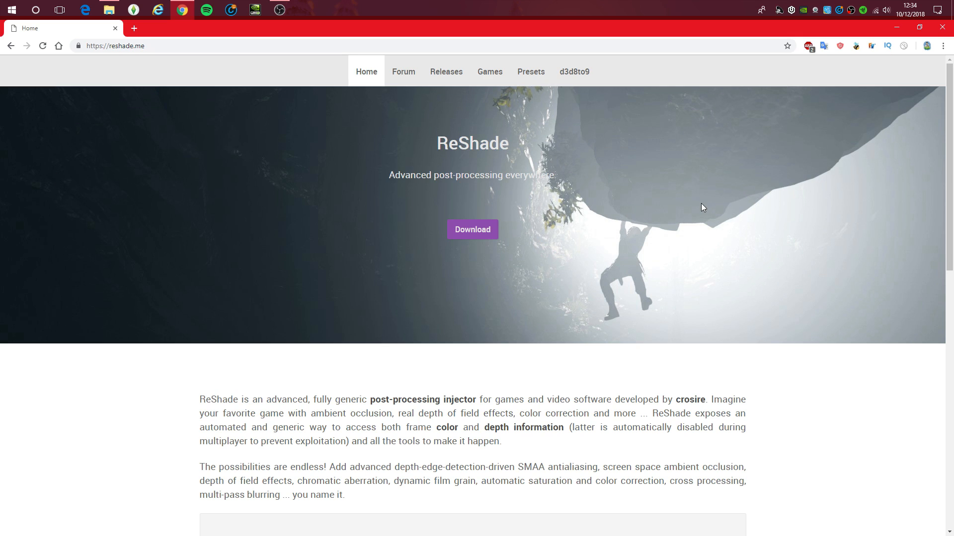
mouse_move(699, 216)
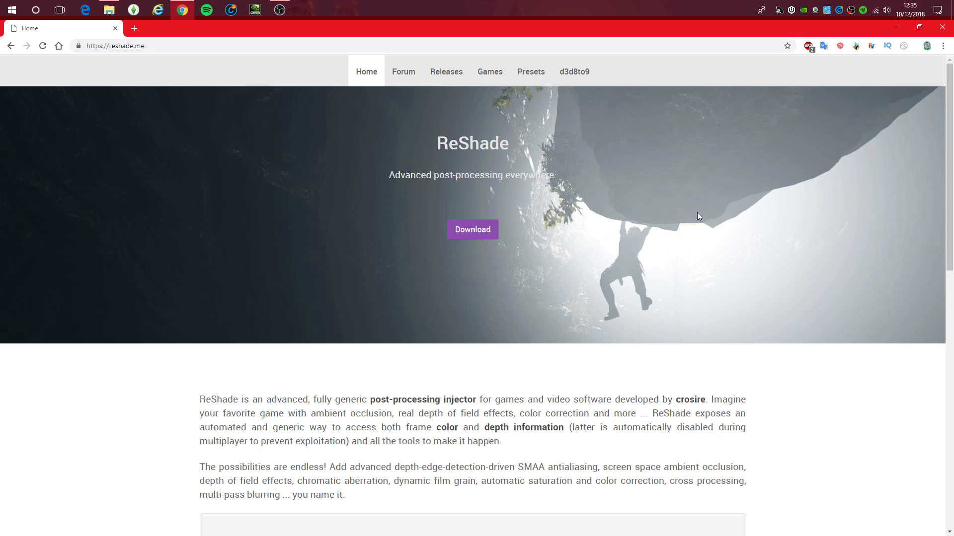
mouse_move(329, 224)
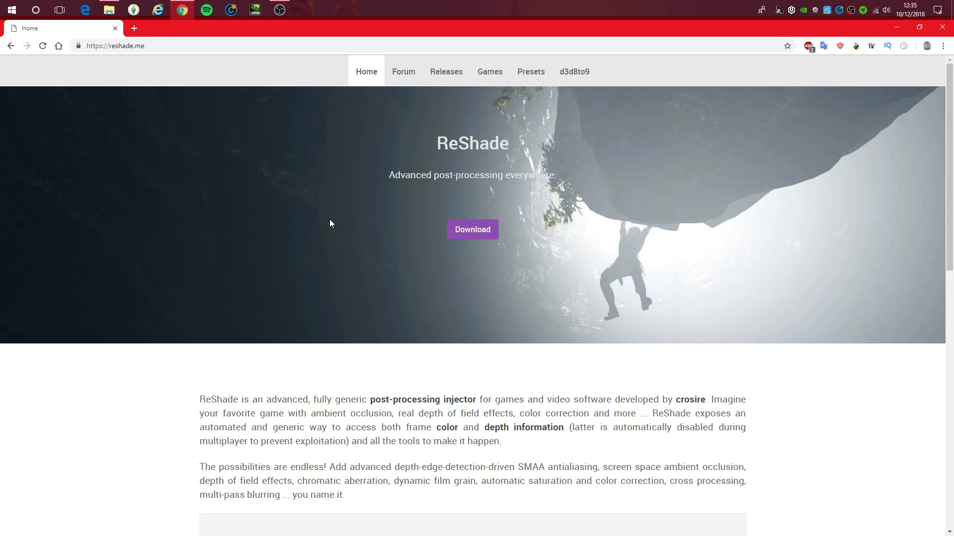
mouse_move(333, 205)
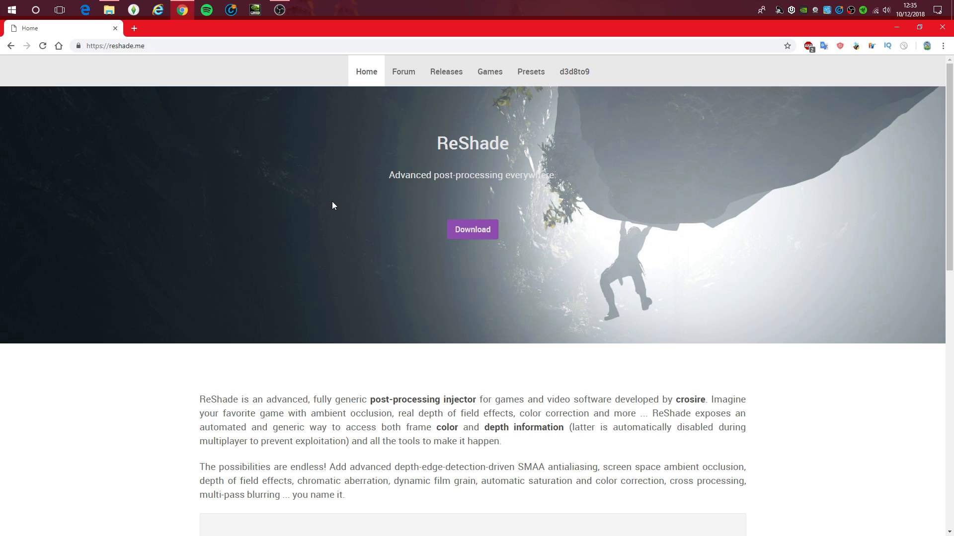
mouse_move(318, 229)
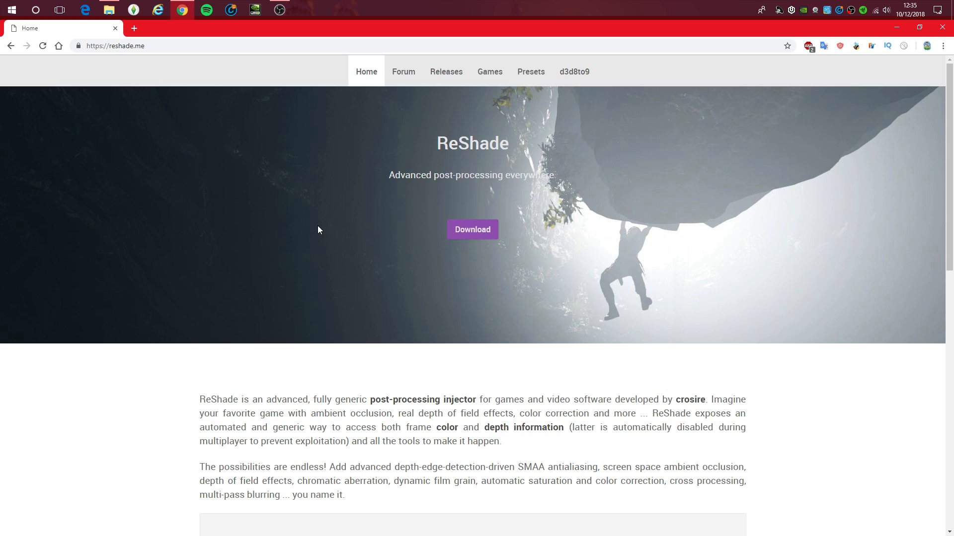
mouse_move(378, 226)
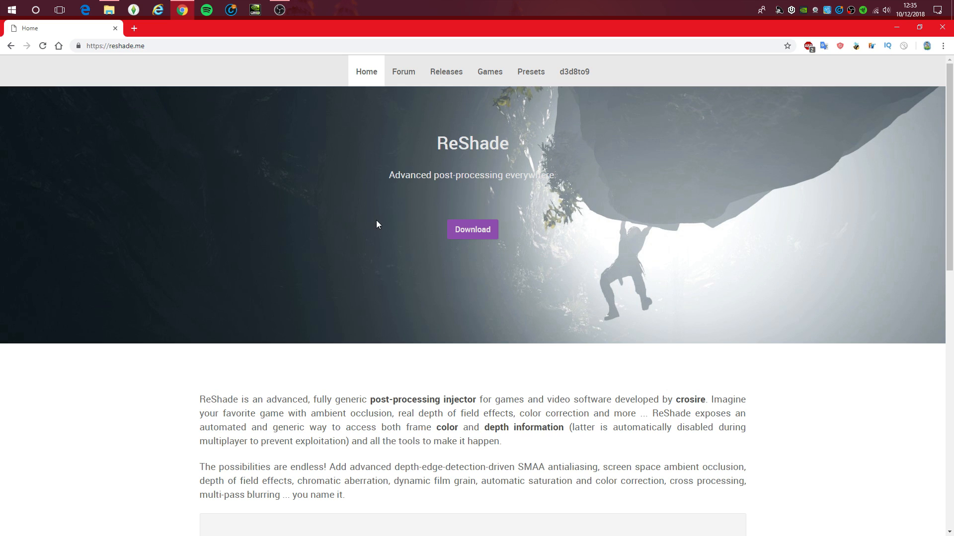
mouse_move(506, 218)
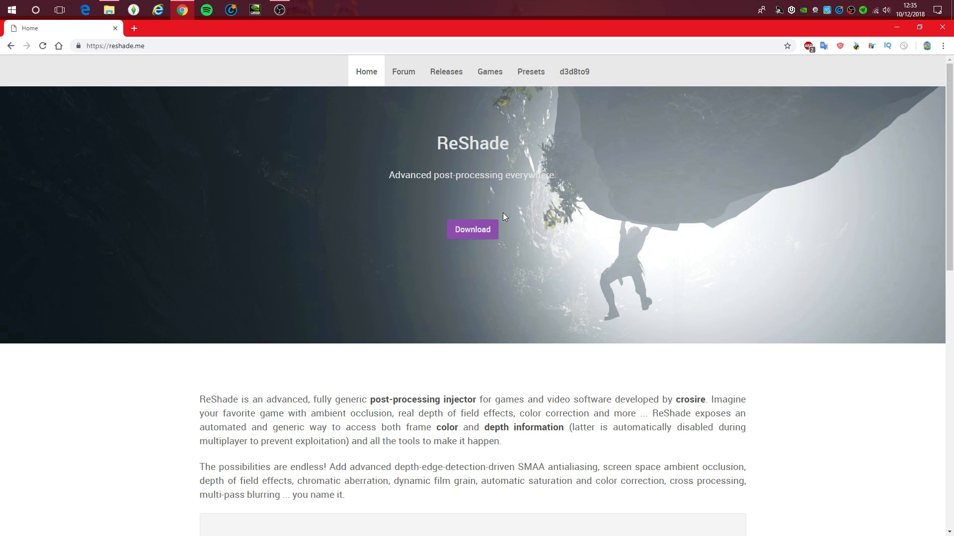
- Scroll the reshade.me page down to the Download section for version 4.0.2
scroll("down", 3)
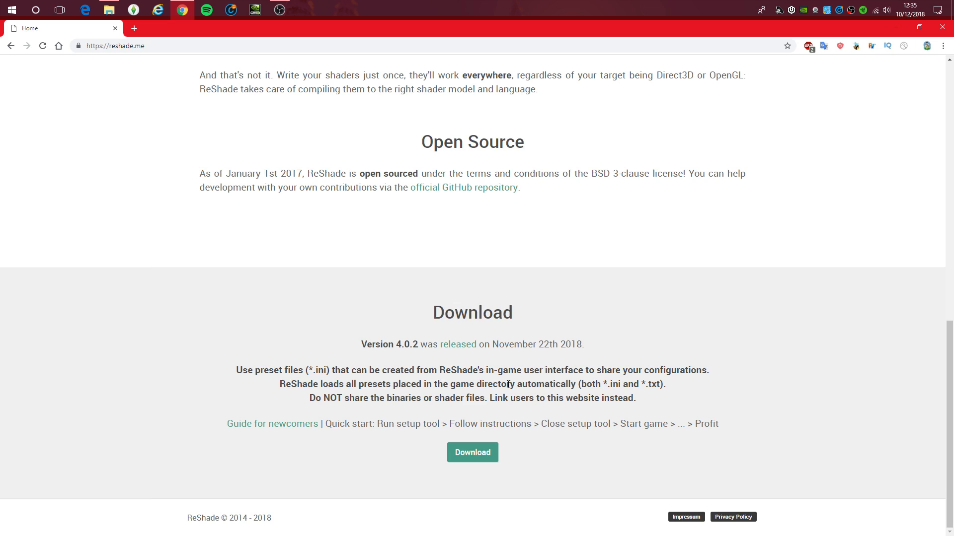
mouse_move(556, 311)
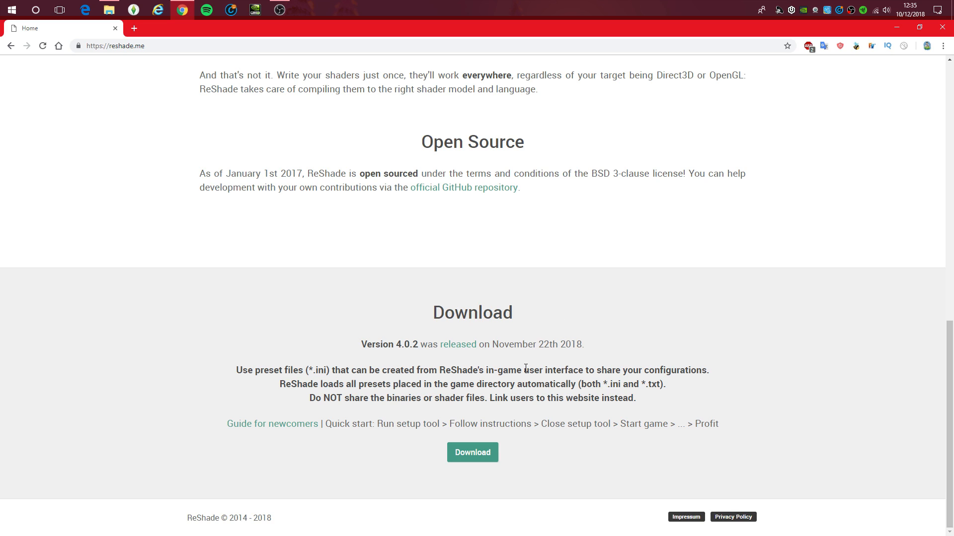
mouse_move(473, 453)
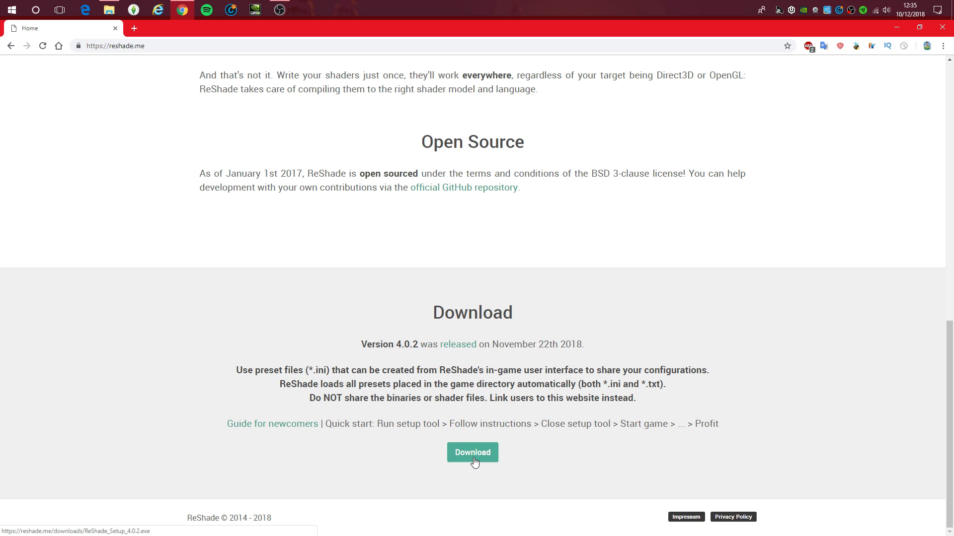
- Download and run the ReShade 4.0.2 setup, then start selecting the target game
left_click(473, 453)
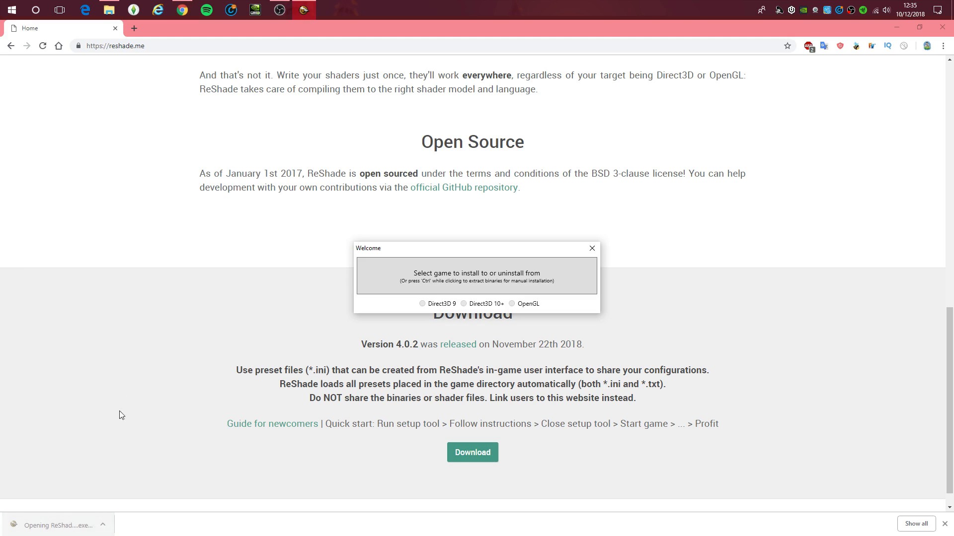
mouse_move(400, 266)
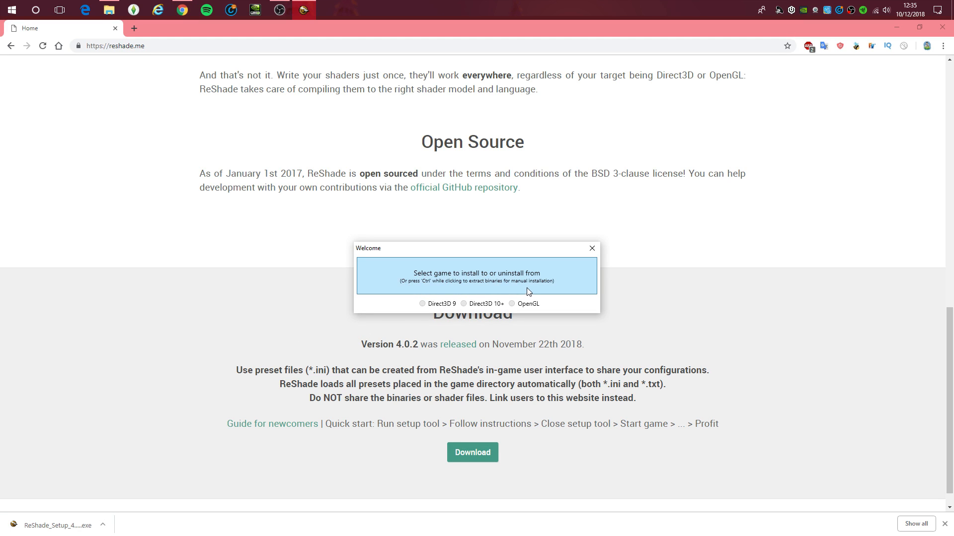
left_click(476, 278)
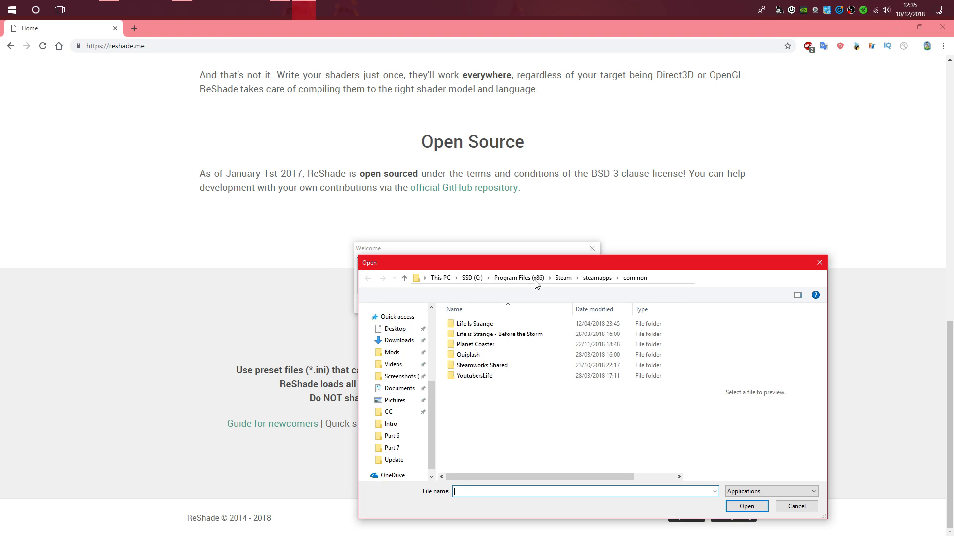
- Navigate the game picker to This PC, showing the SSD (C:) and HDD (D:) drives
left_click(794, 506)
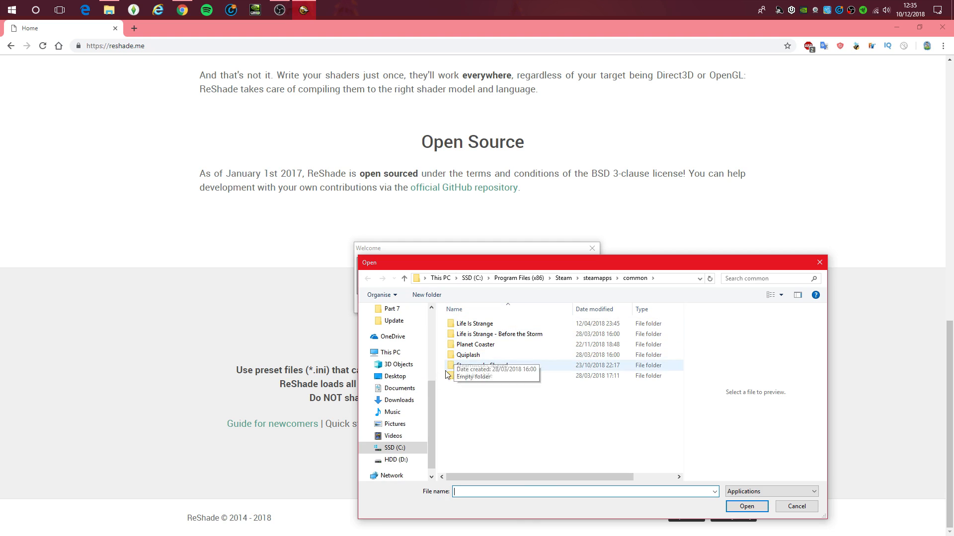
left_click(472, 278)
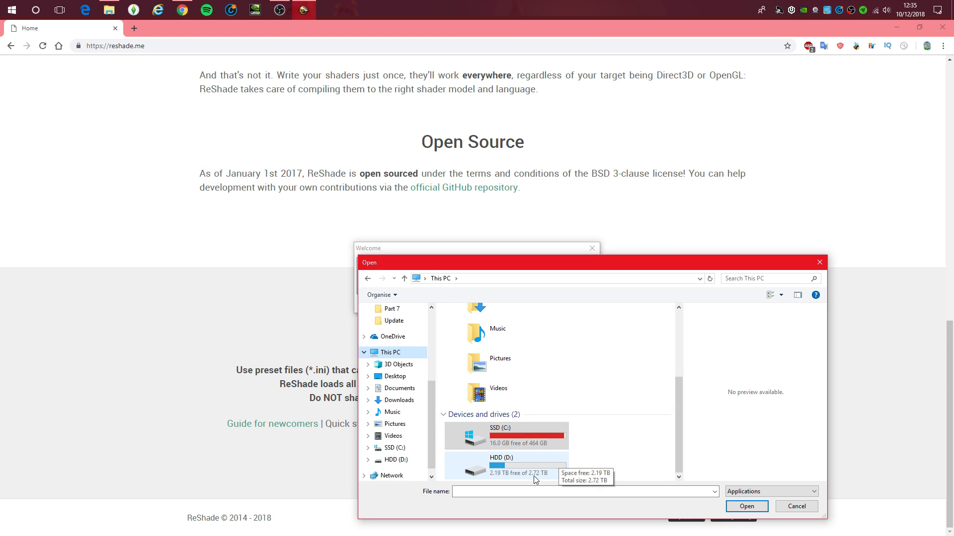
mouse_move(520, 473)
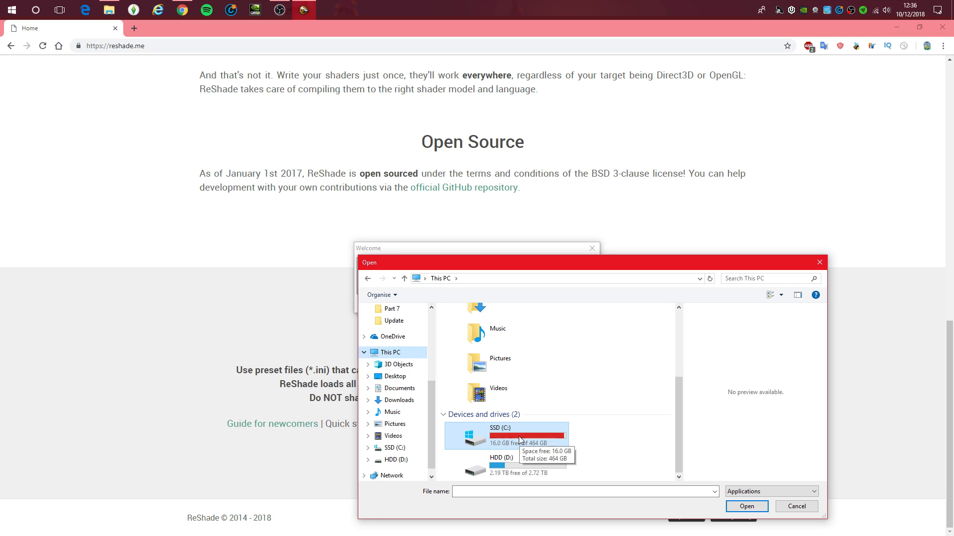
mouse_move(510, 443)
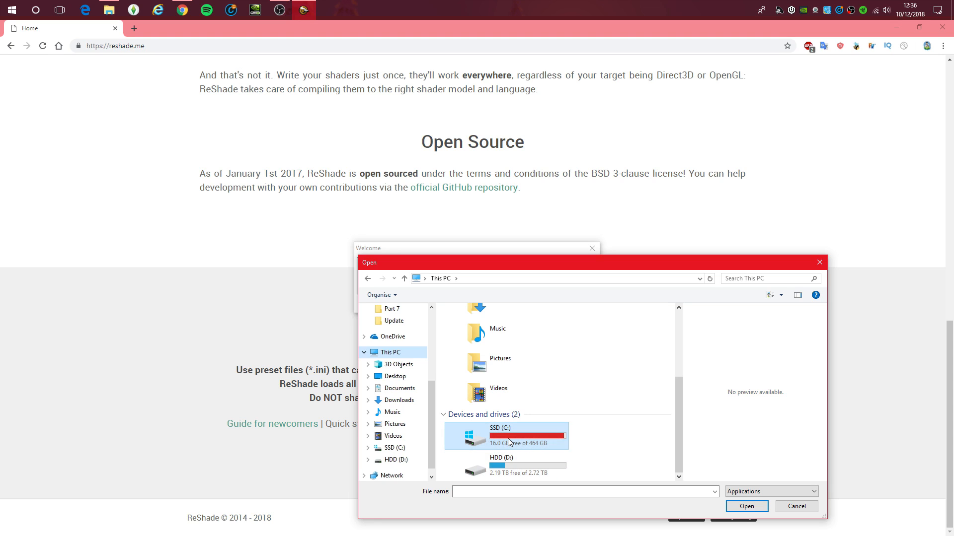
mouse_move(497, 438)
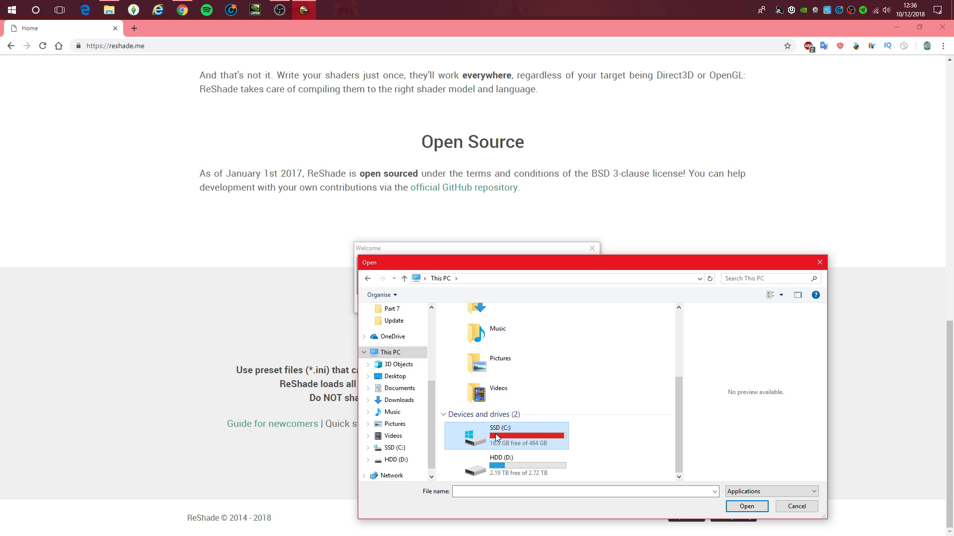
- Browse through SSD (C:) > Program Files (x86) > Origin Games > The Sims 4 to the Game\Bin folder
double_click(497, 436)
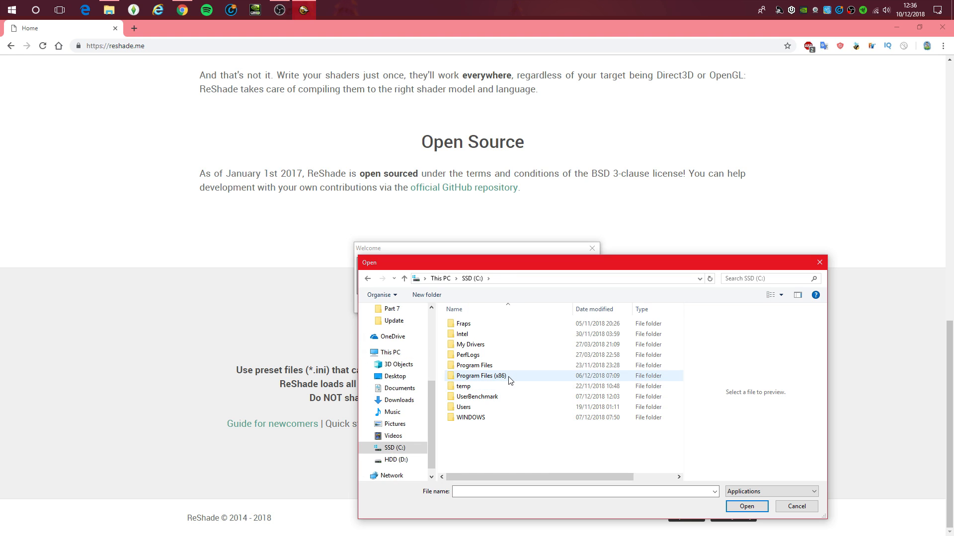
left_click(481, 376)
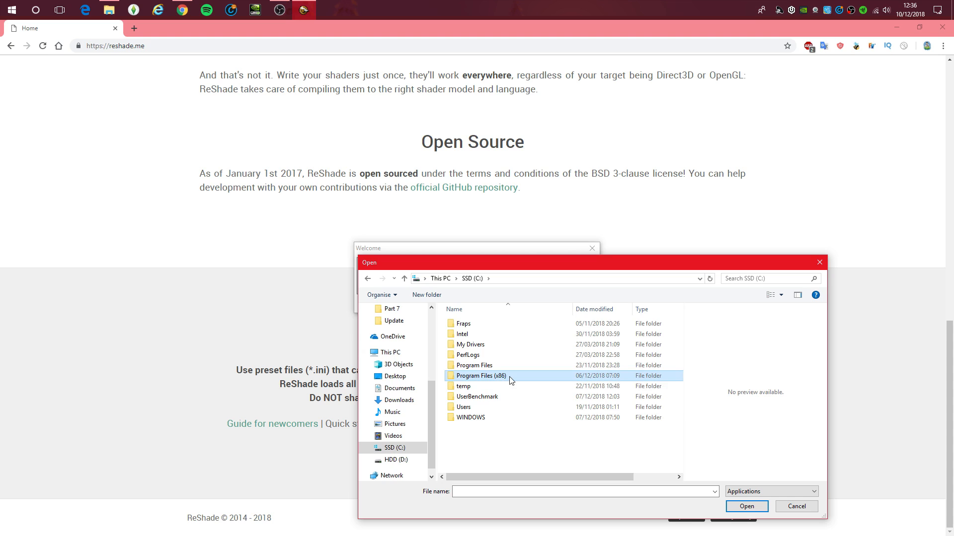
double_click(481, 376)
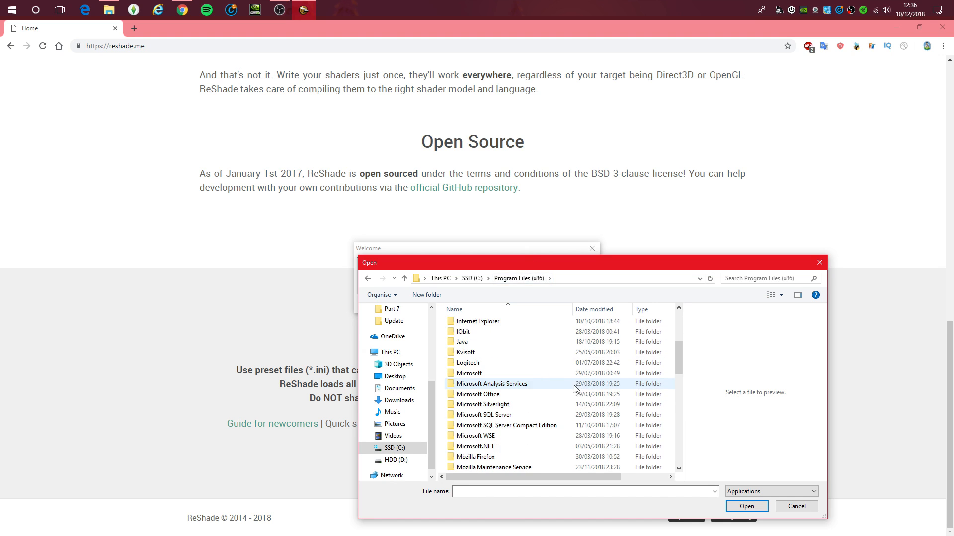
scroll("down", 3)
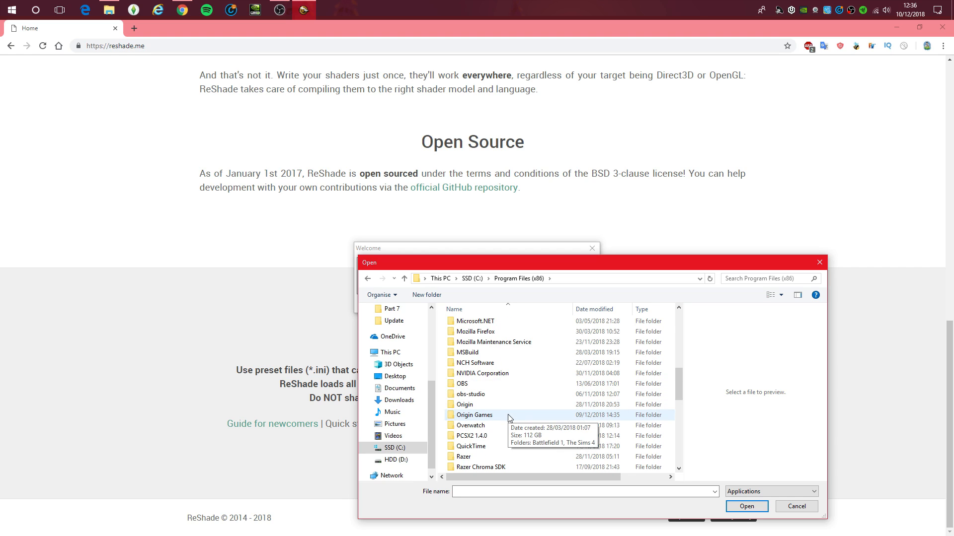
double_click(475, 415)
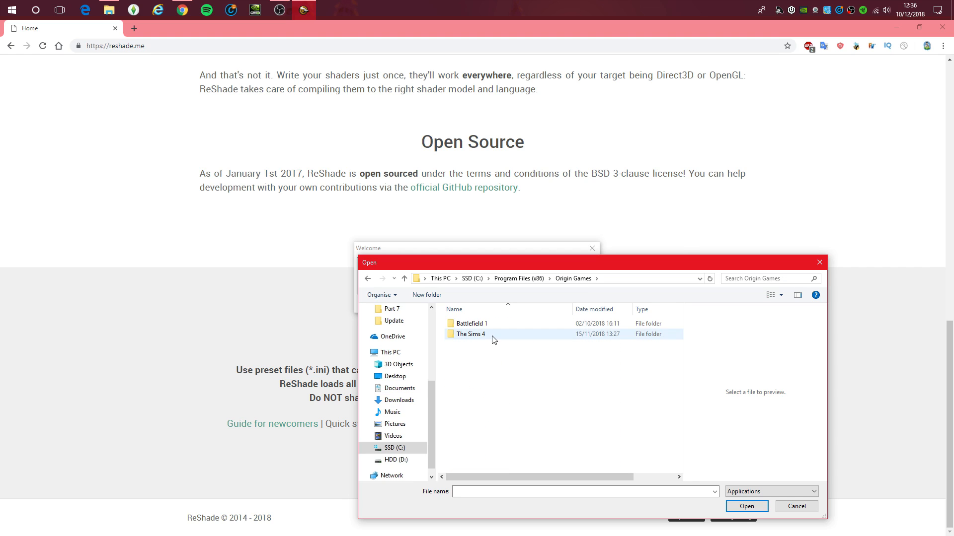
double_click(471, 334)
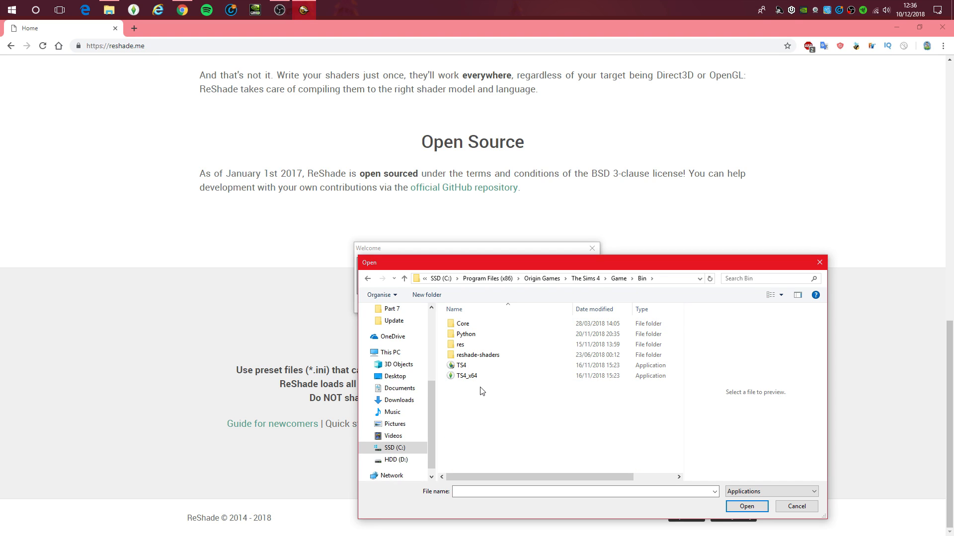
mouse_move(464, 366)
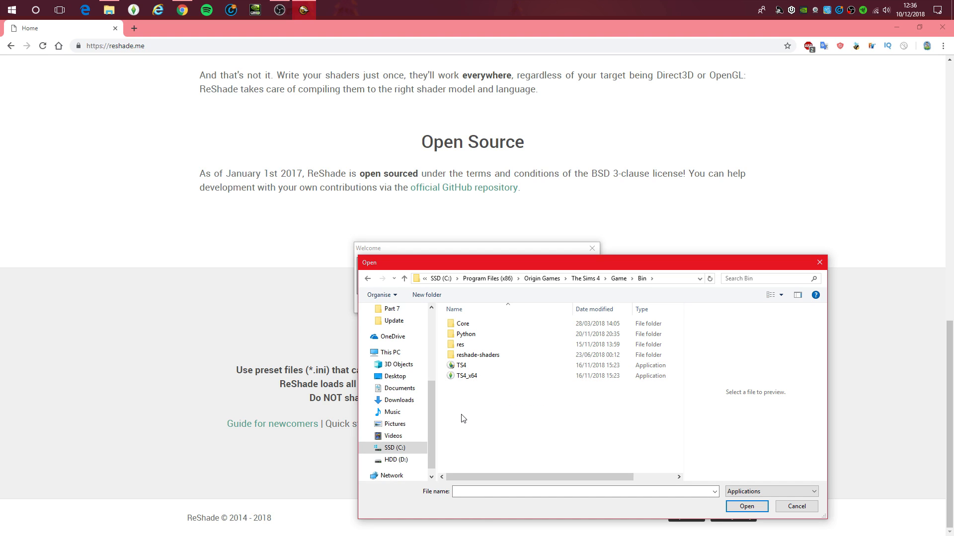
- Choose TS4_x64 in the Bin folder as ReShade's install target
left_click(461, 365)
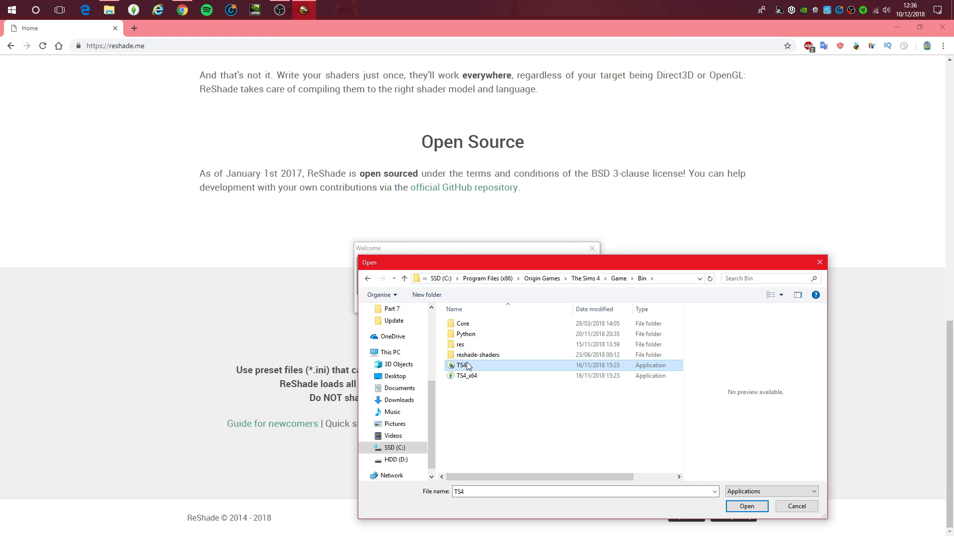
left_click(467, 375)
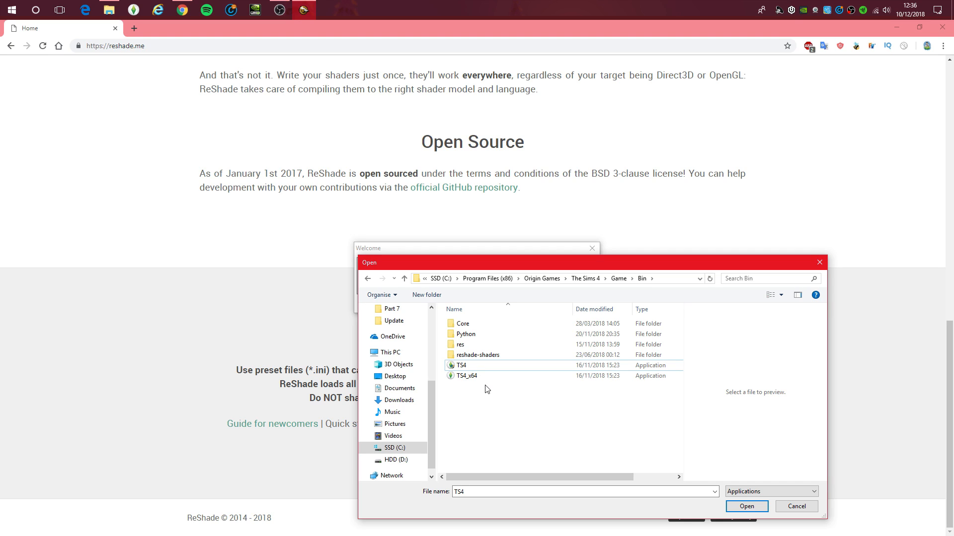
left_click(466, 376)
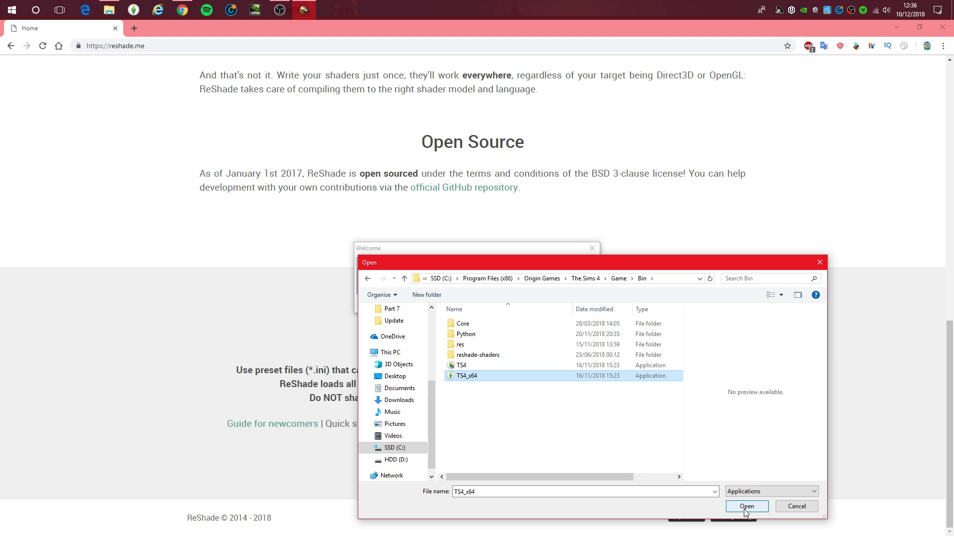
left_click(746, 506)
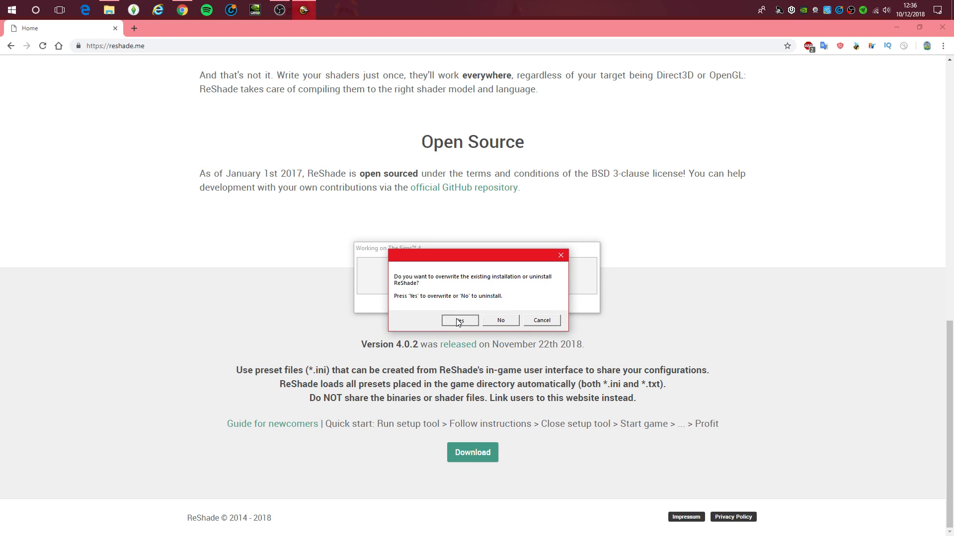
- Overwrite the existing install, download the standard effects collection and install all checked effect files
left_click(459, 320)
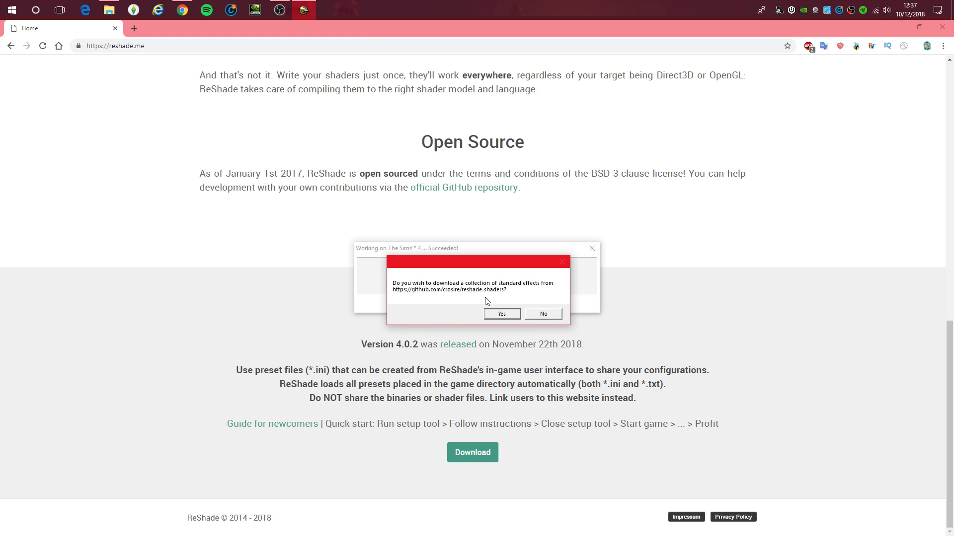
mouse_move(437, 298)
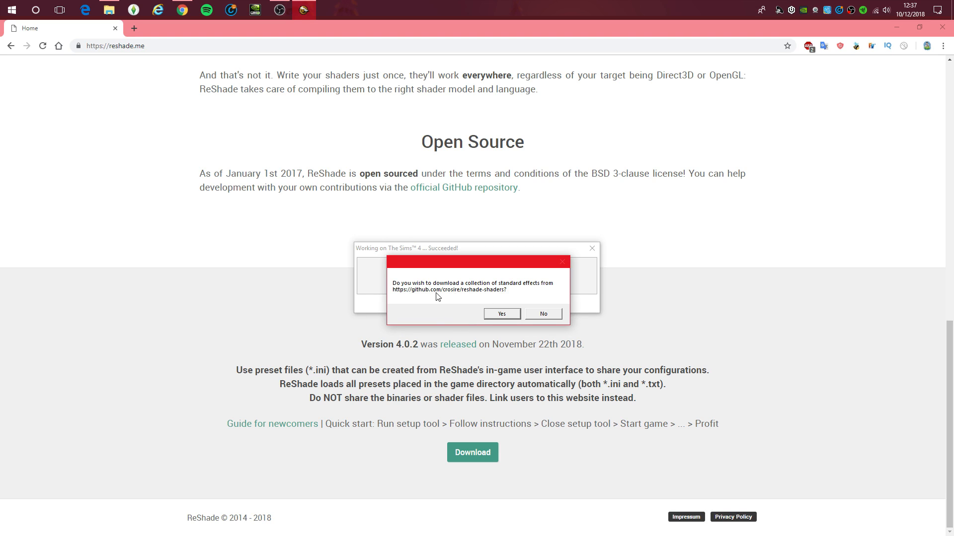
left_click(500, 314)
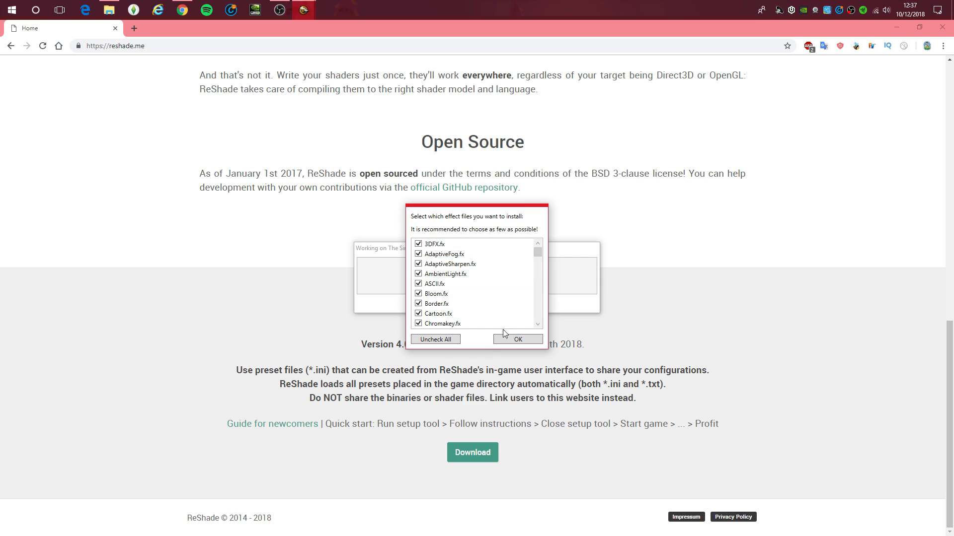
left_click(517, 339)
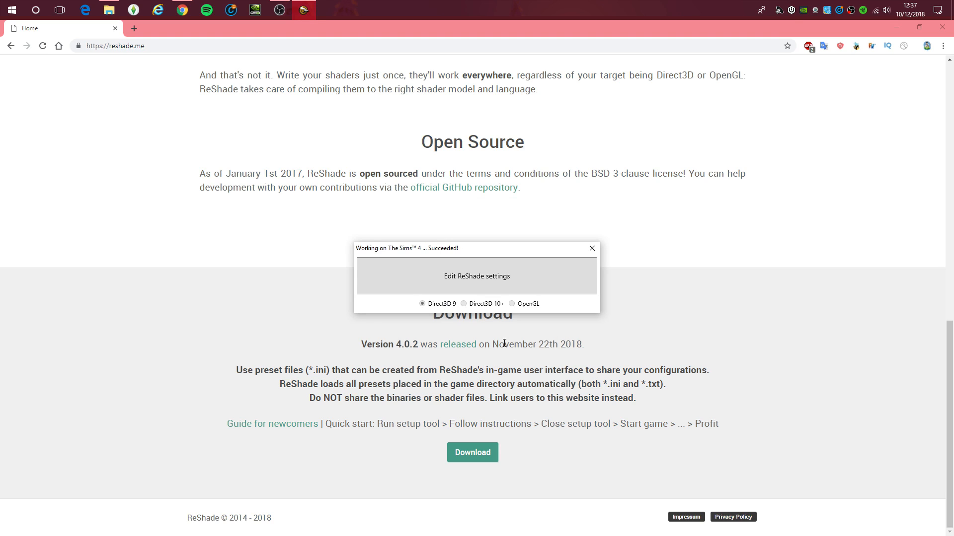
mouse_move(441, 255)
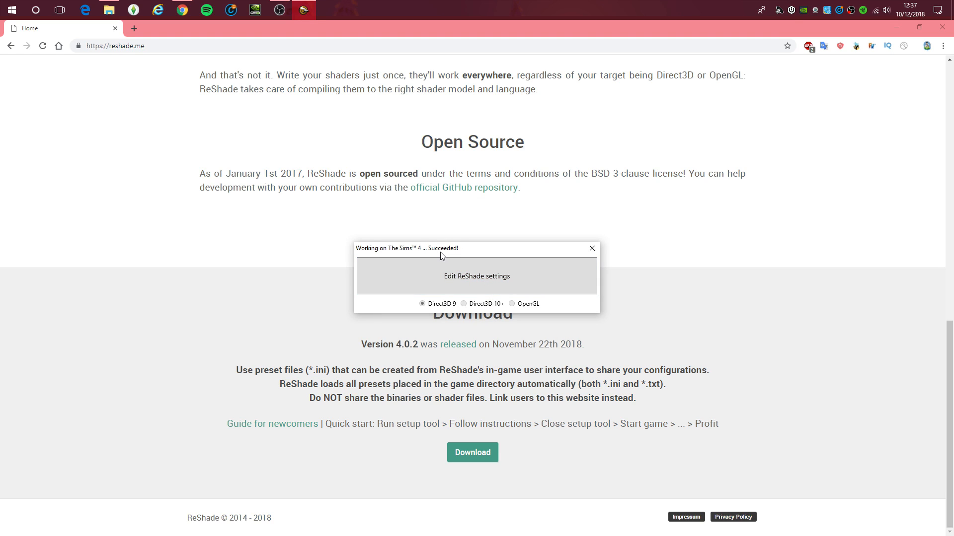
mouse_move(438, 258)
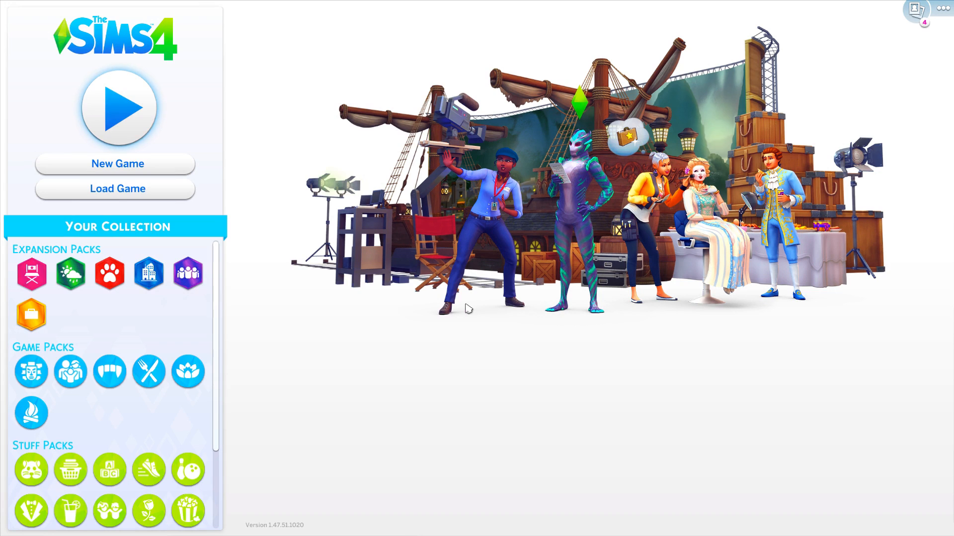
mouse_move(40, 7)
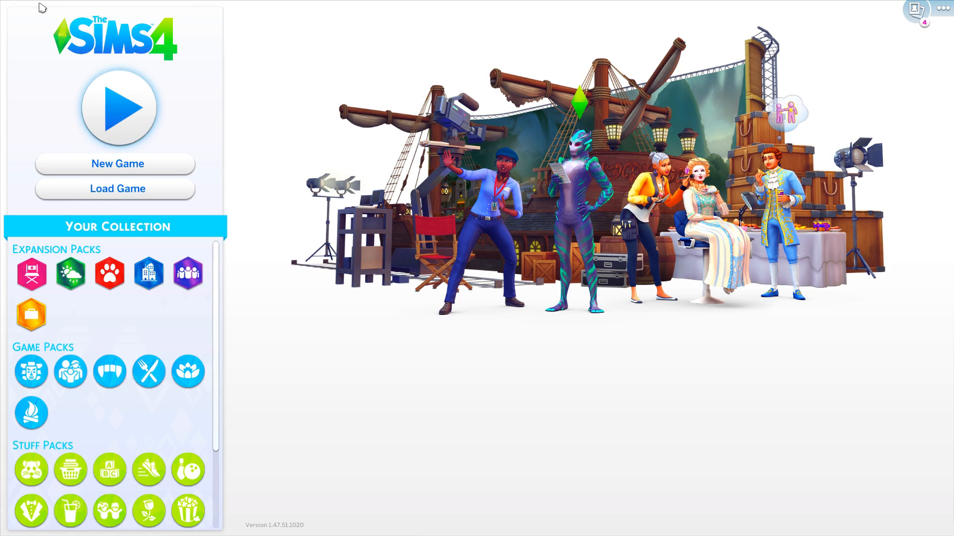
mouse_move(490, 6)
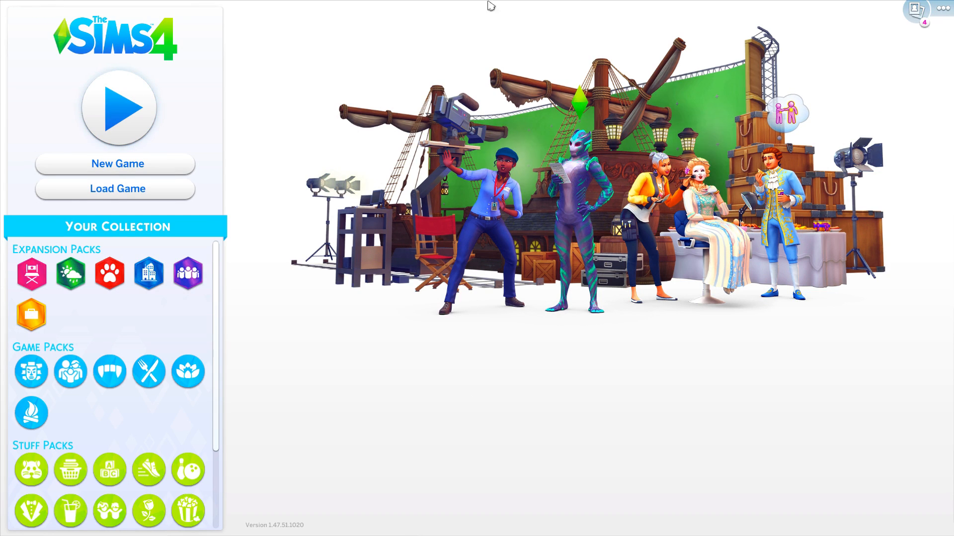
mouse_move(294, 132)
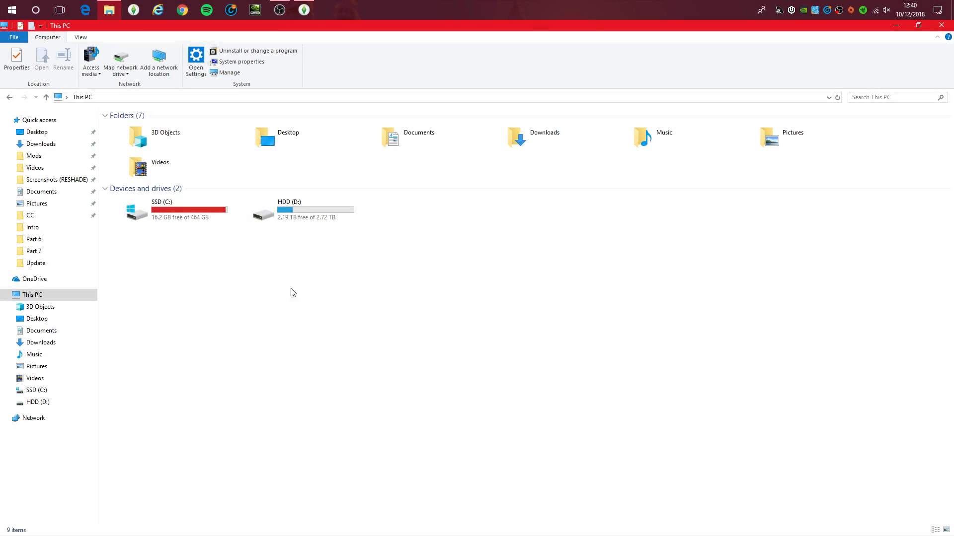
mouse_move(209, 221)
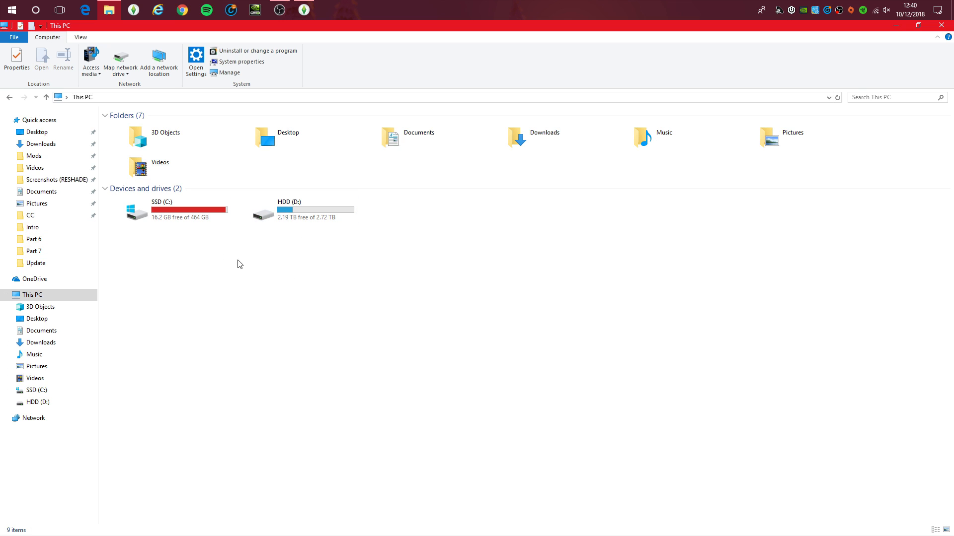
- Browse File Explorer from SSD (C:) through Program Files (x86) and Origin Games to The Sims 4 Game\Bin folder
left_click(177, 209)
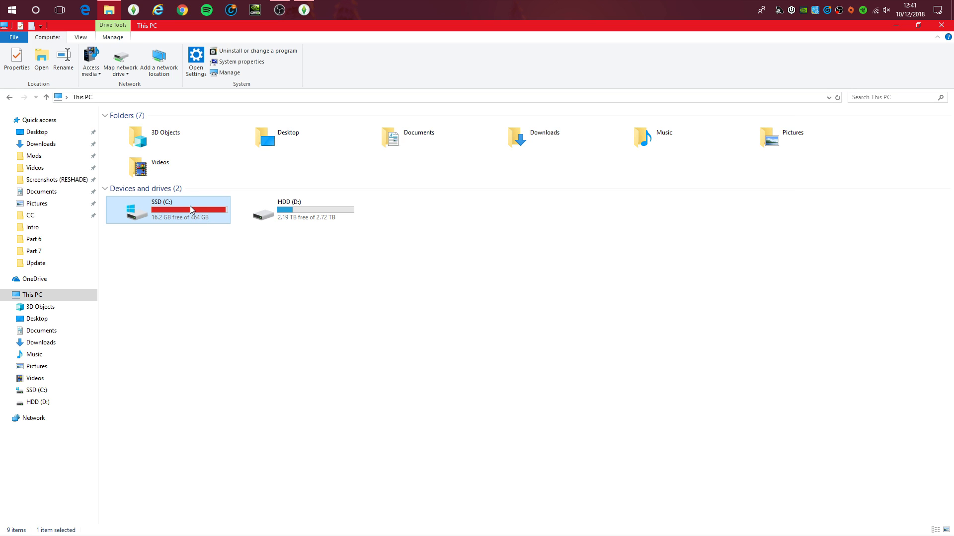
double_click(168, 210)
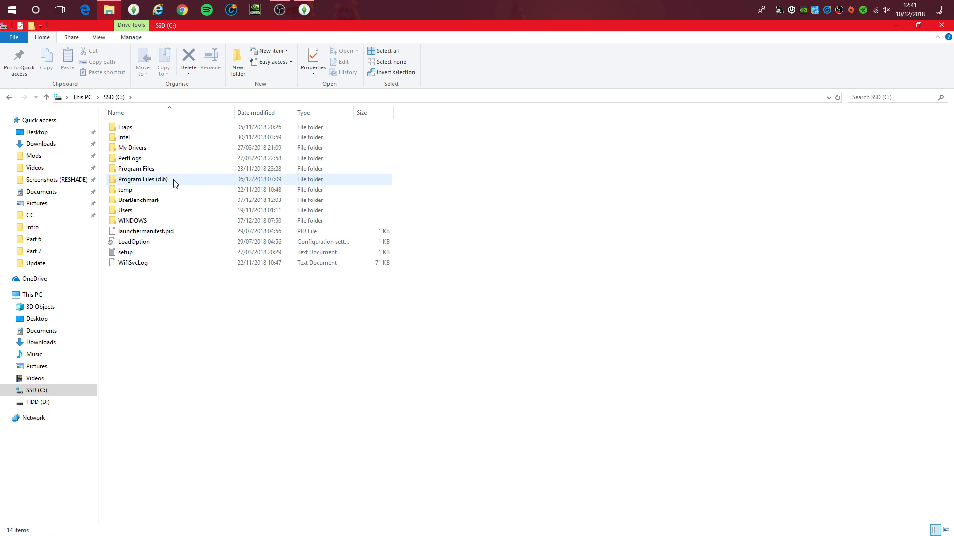
double_click(143, 179)
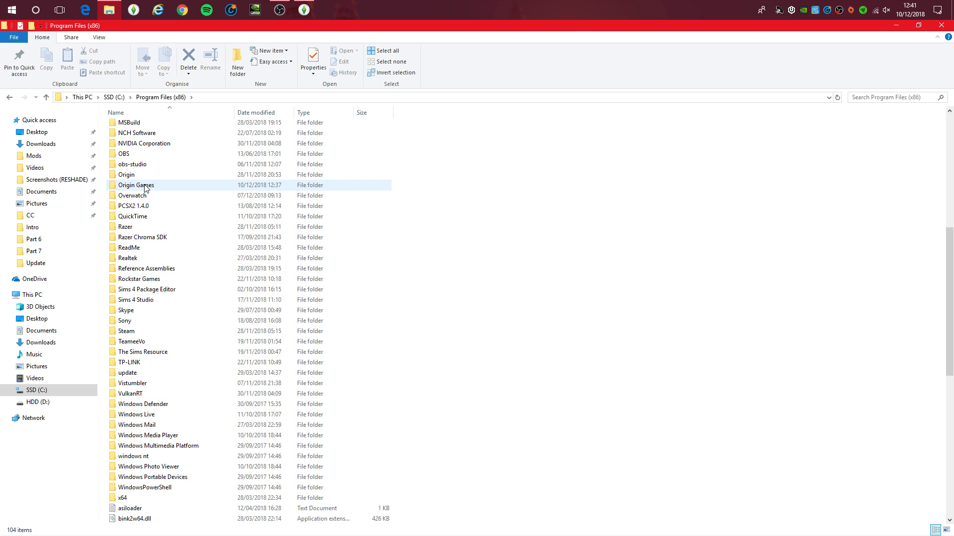
double_click(136, 185)
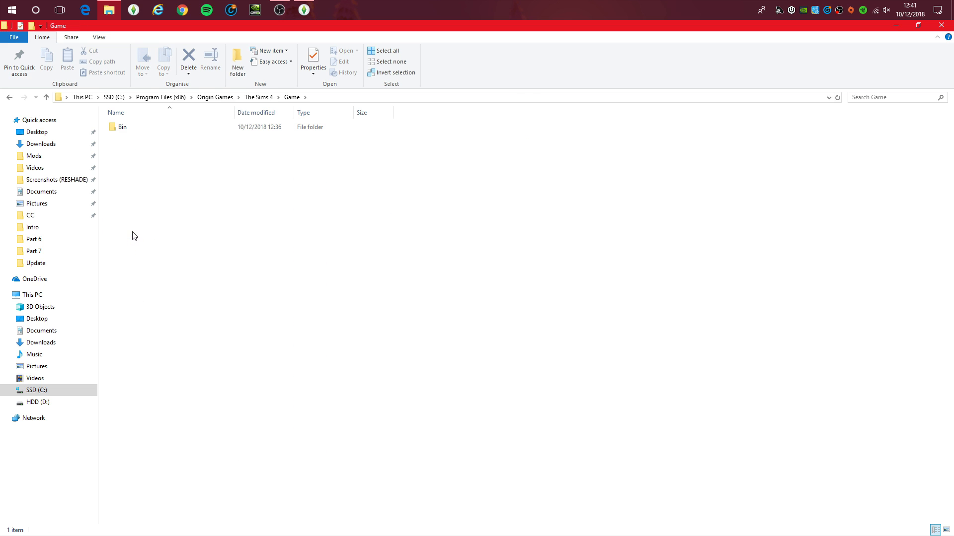
double_click(123, 126)
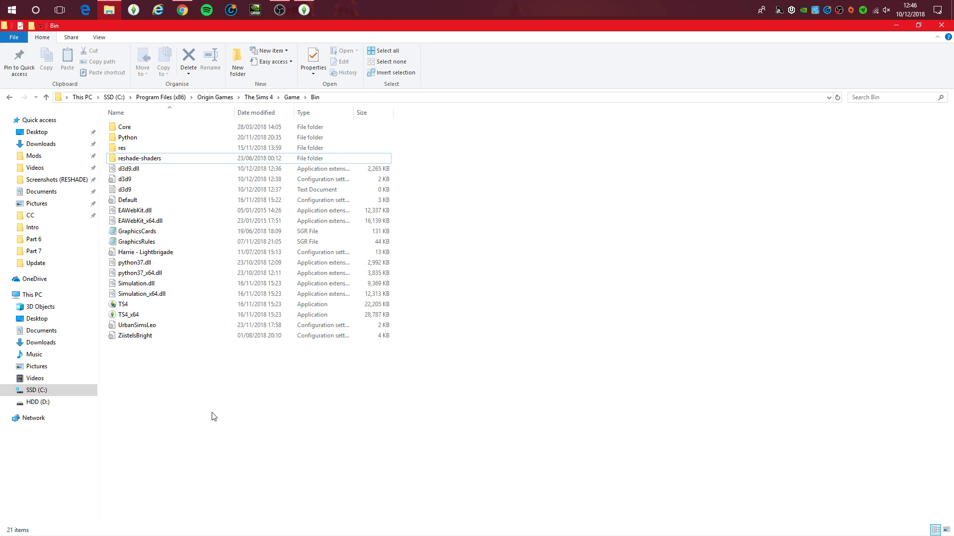
mouse_move(210, 406)
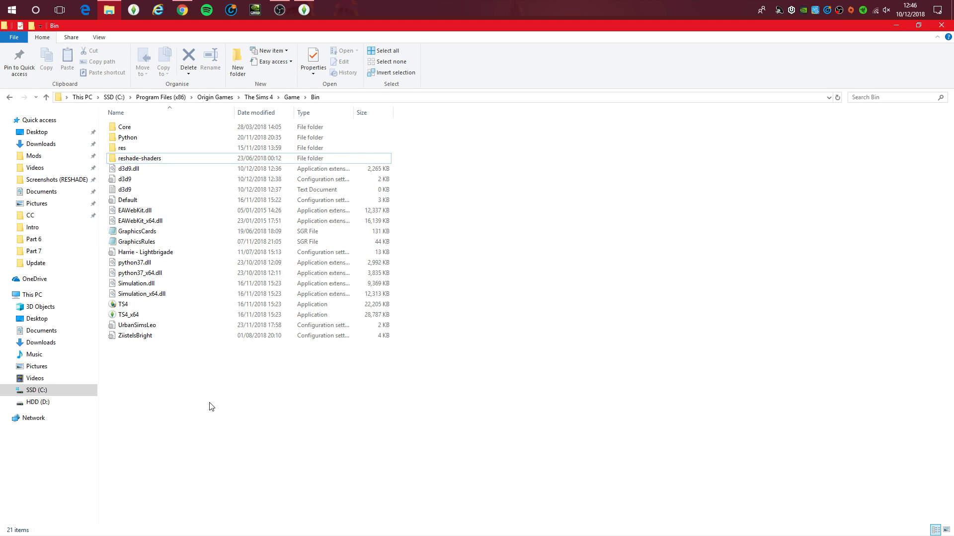
mouse_move(139, 164)
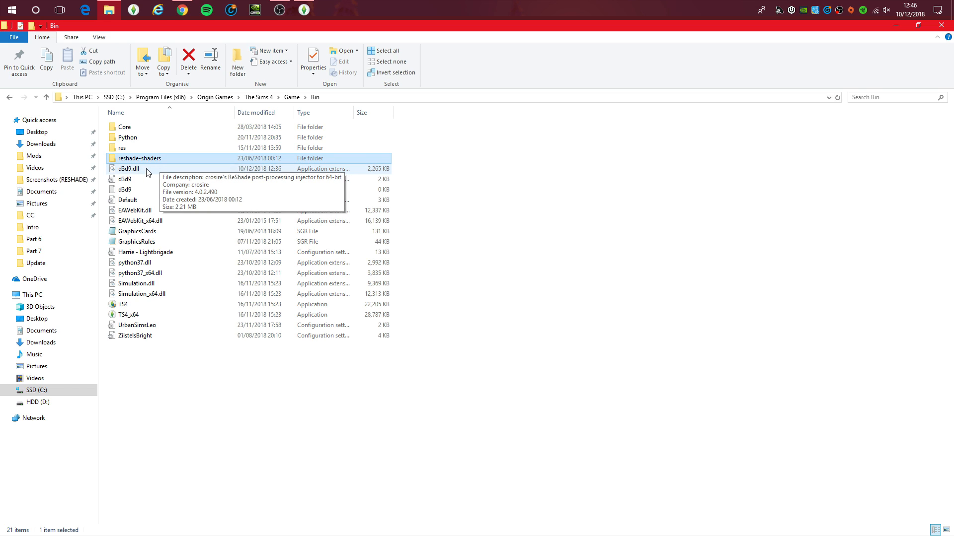
- Ctrl+select the reshade-shaders folder, d3d9.dll and the d3d9 configuration files for uninstalling
left_click(129, 169)
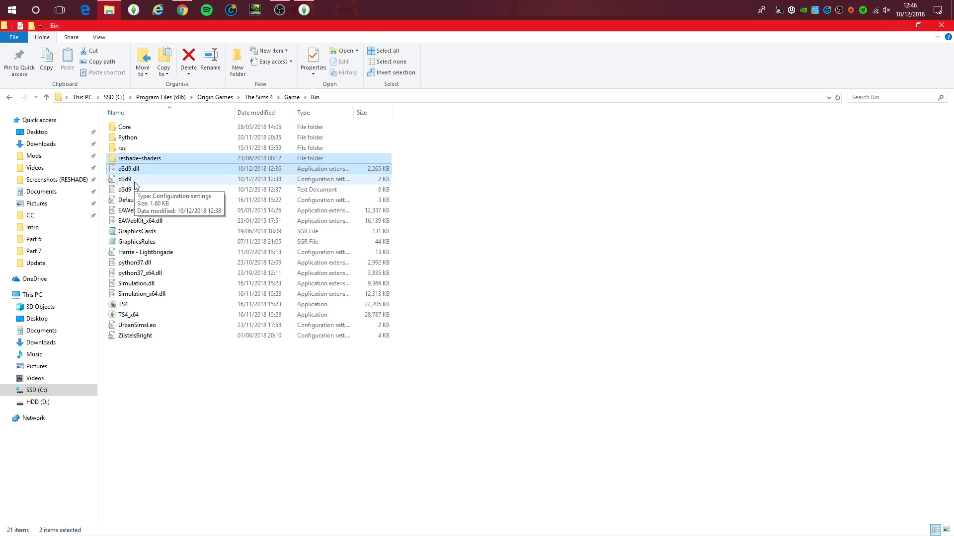
left_click(125, 188)
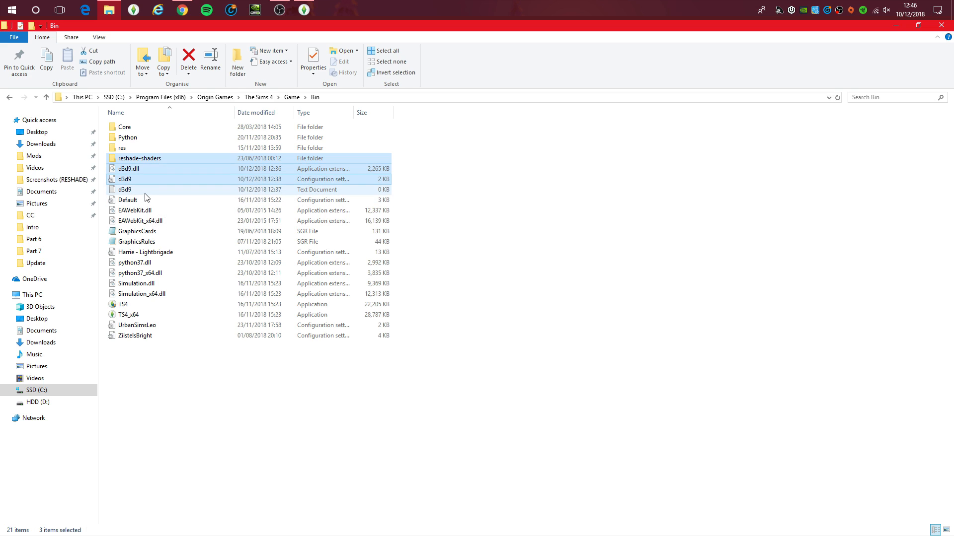
left_click(125, 189)
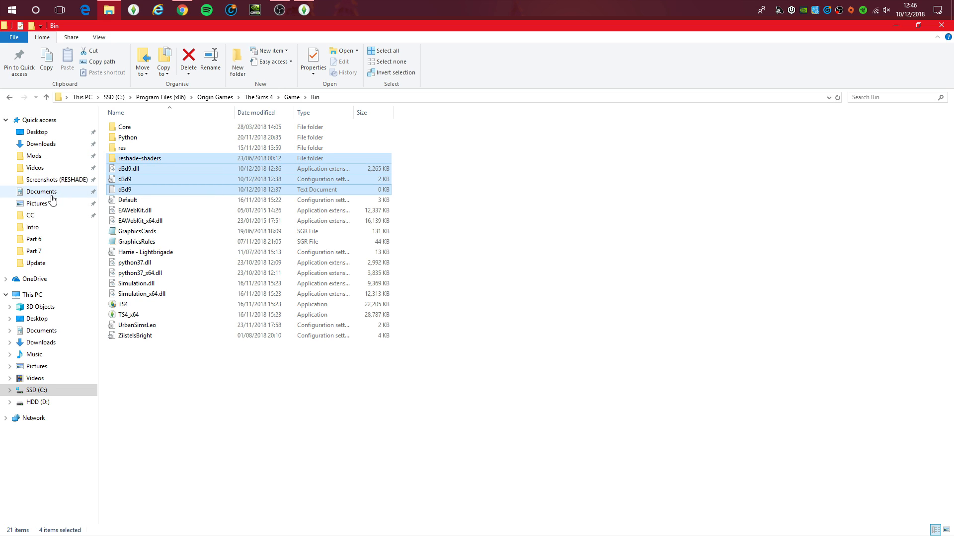
mouse_move(29, 211)
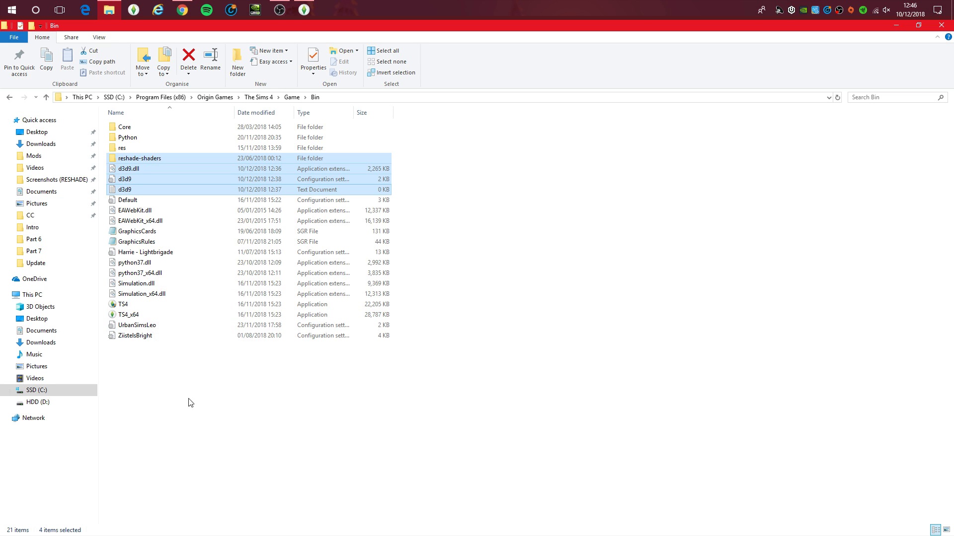
mouse_move(201, 381)
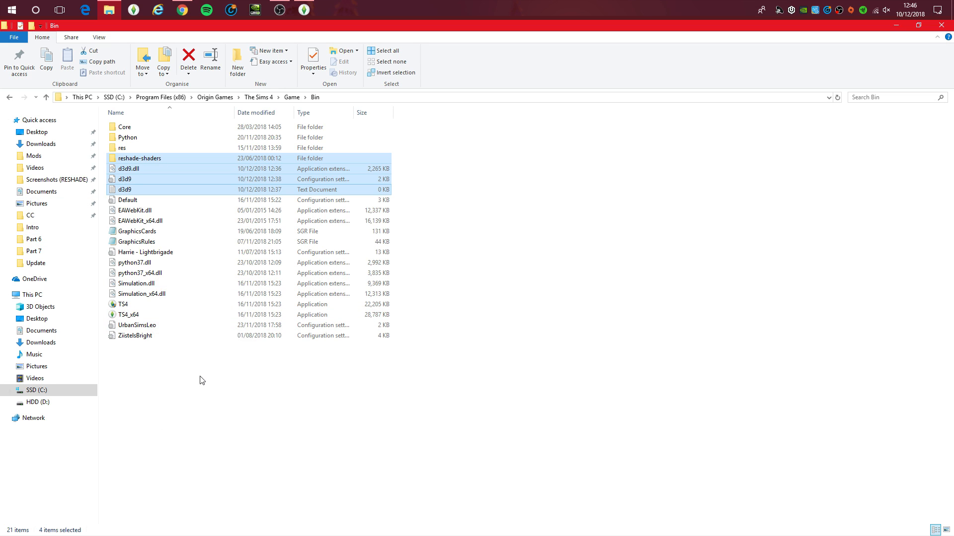